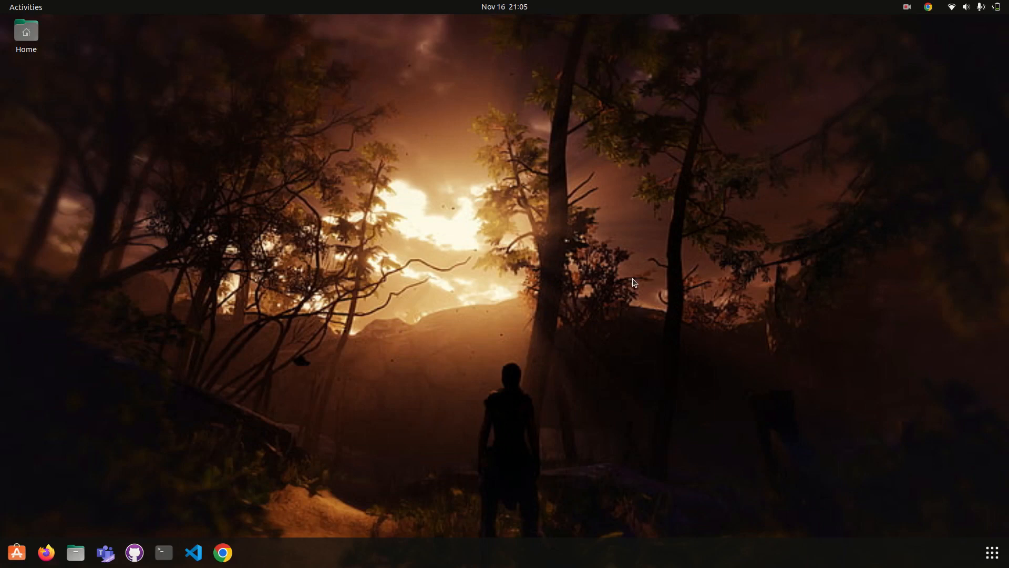
{"action": "mouse_move", "coordinate": [644, 285]}
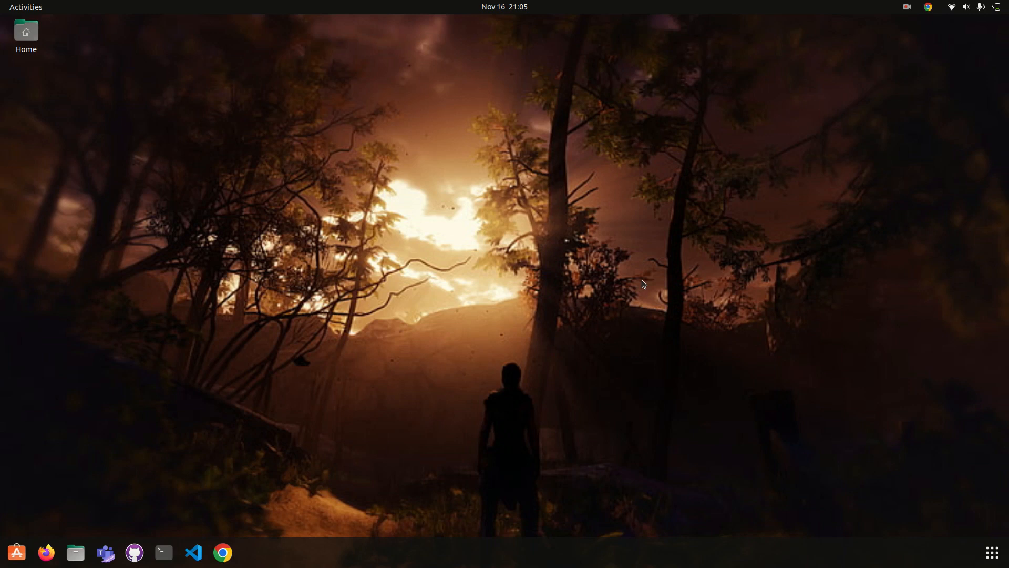
{"action": "mouse_move", "coordinate": [642, 388]}
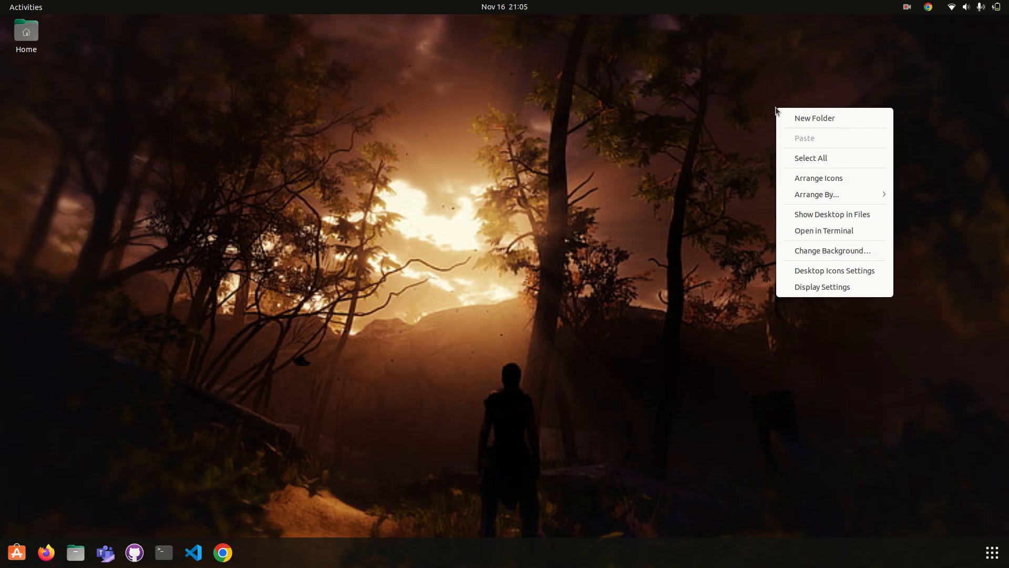
Create a desktop folder named Ecommerce.
{"action": "left_click", "coordinate": [789, 124]}
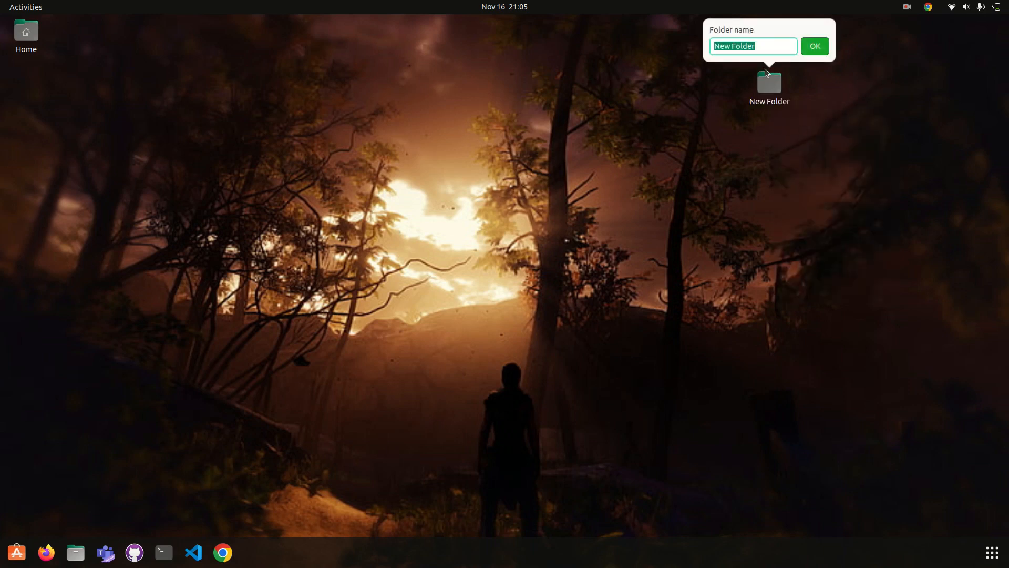
{"action": "type", "text": "Ecoo"}
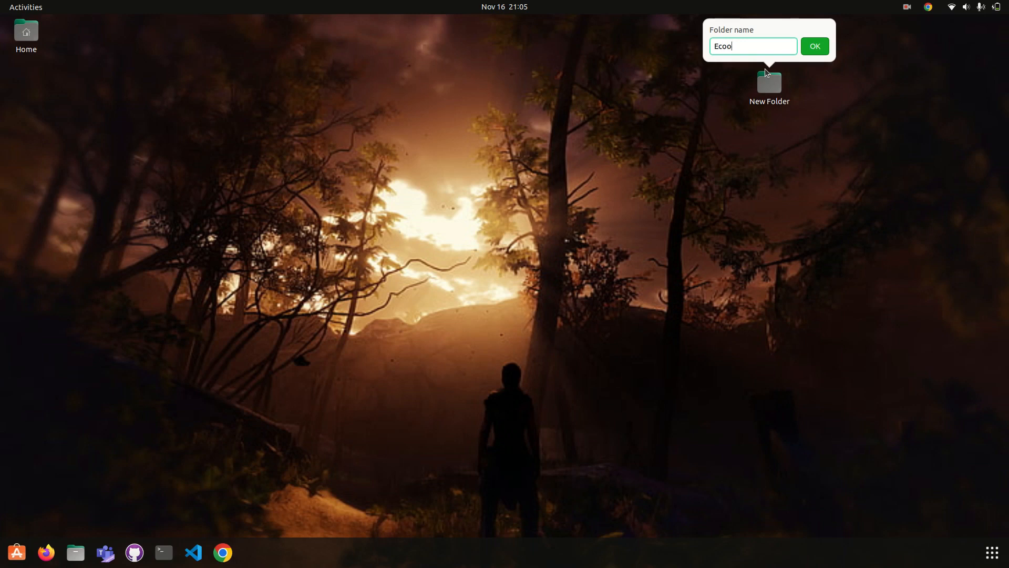
{"action": "type", "text": "mm"}
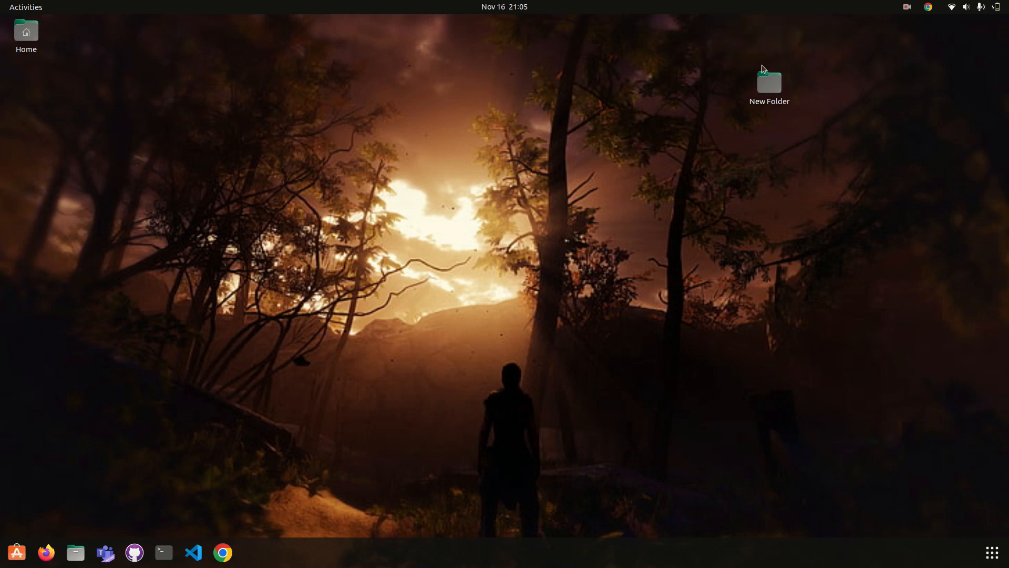
Launch Visual Studio Code on the Ecommerce folder with code . from a terminal there.
{"action": "right_click", "coordinate": [768, 84]}
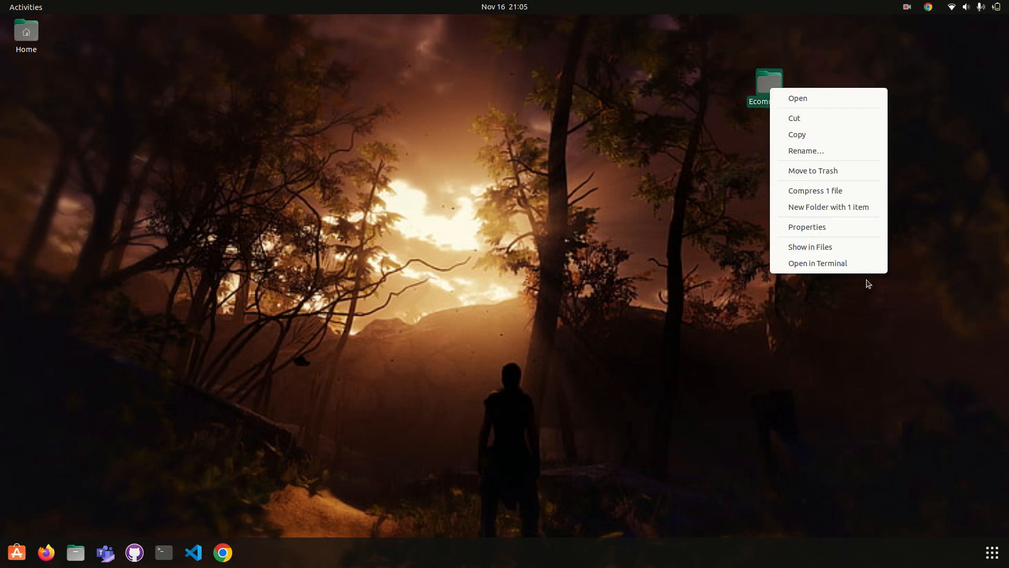
{"action": "mouse_move", "coordinate": [814, 127]}
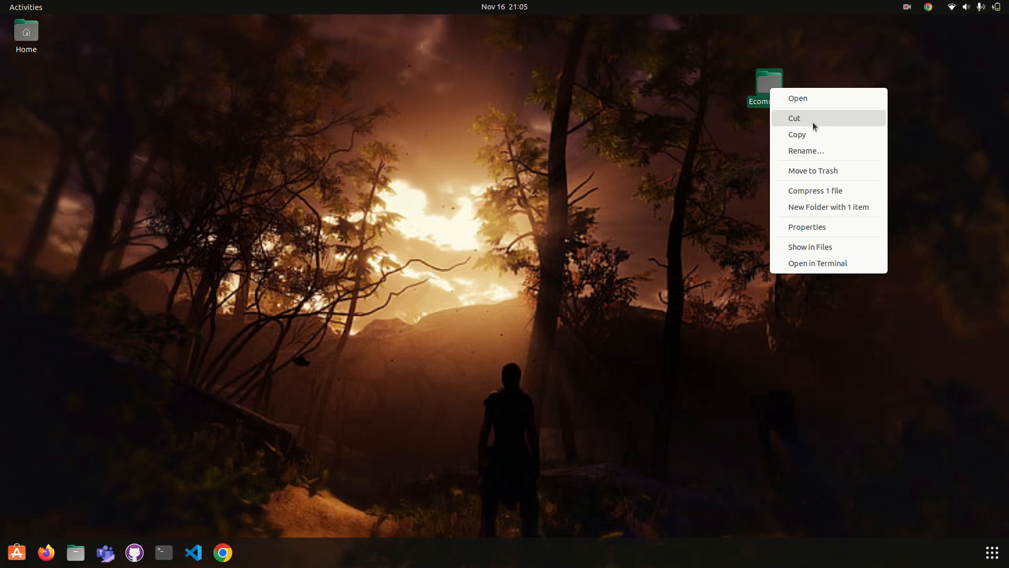
{"action": "left_click", "coordinate": [818, 263]}
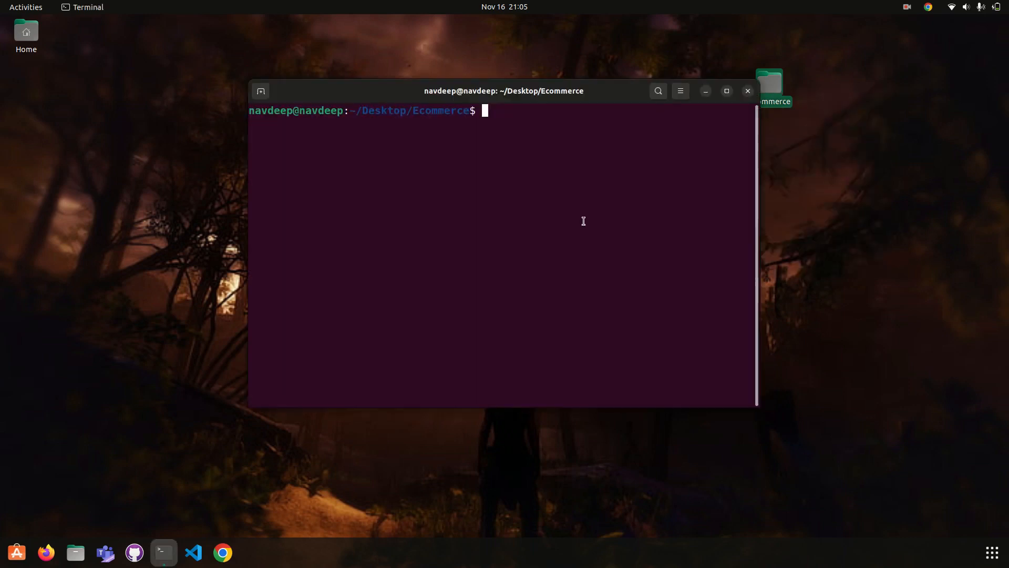
{"action": "type", "text": "cdo"}
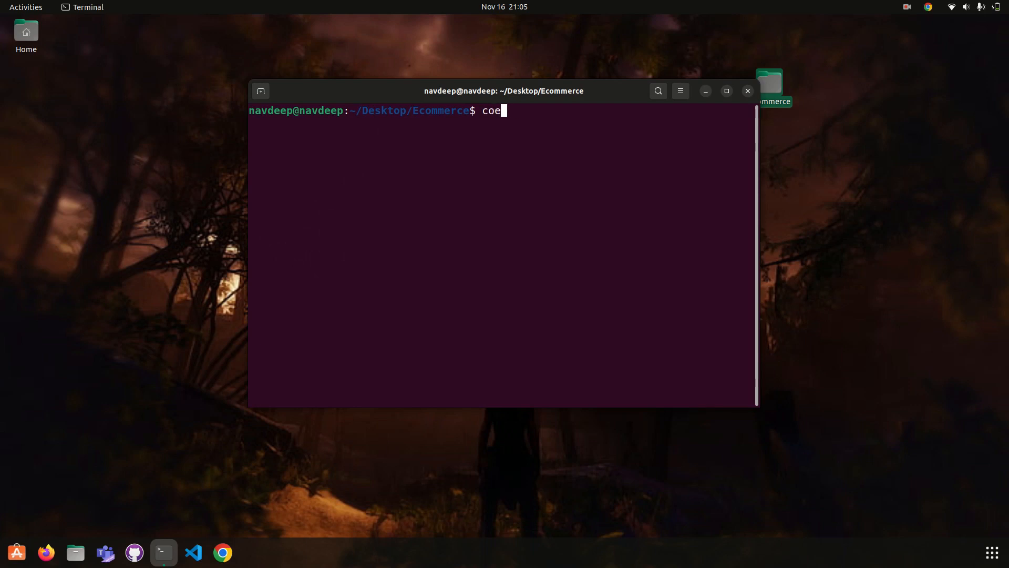
{"action": "key", "text": "Return"}
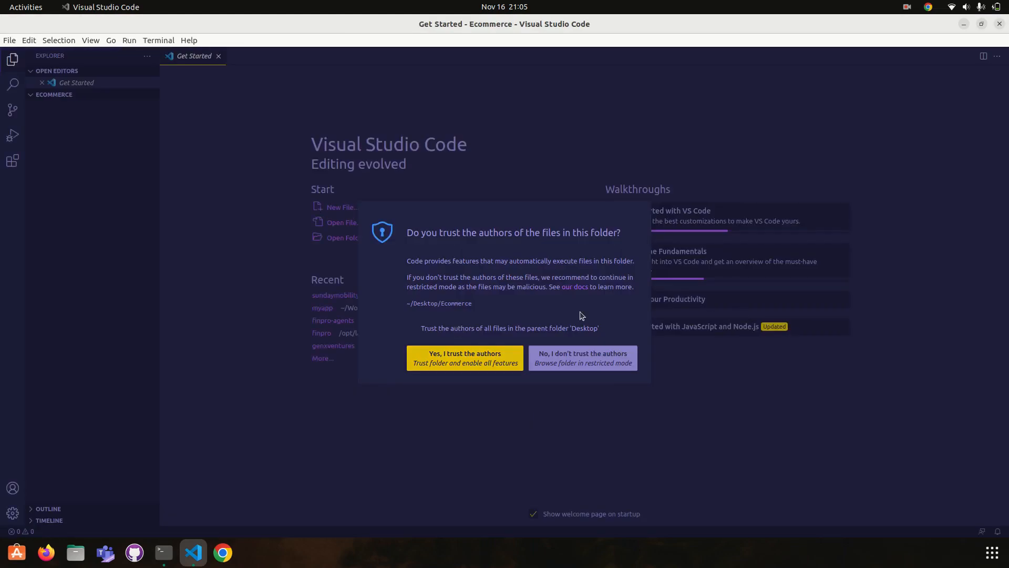
Trust the folder's authors, dismiss the welcome page and start an integrated terminal.
{"action": "left_click", "coordinate": [465, 357]}
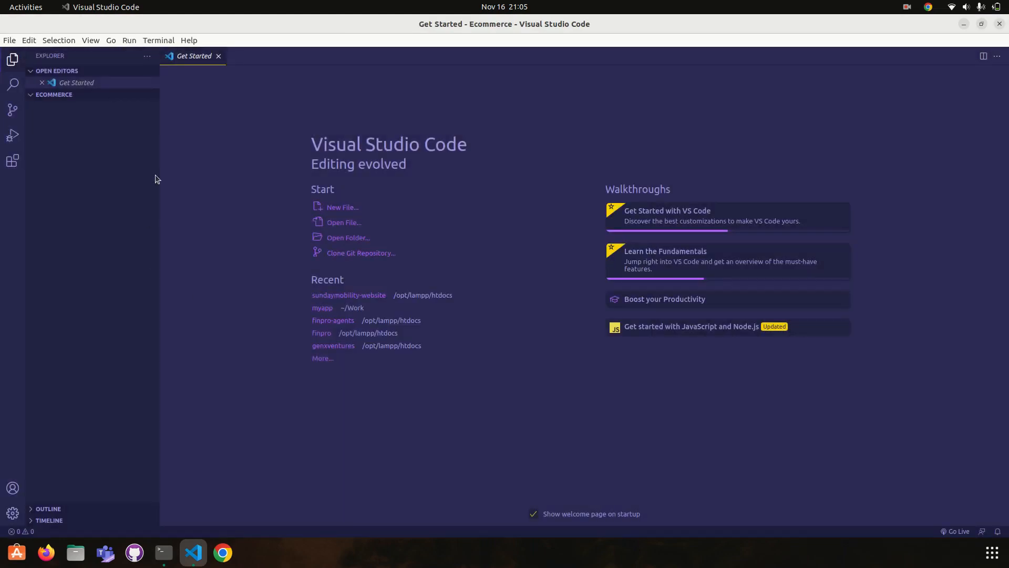
{"action": "left_click", "coordinate": [219, 55]}
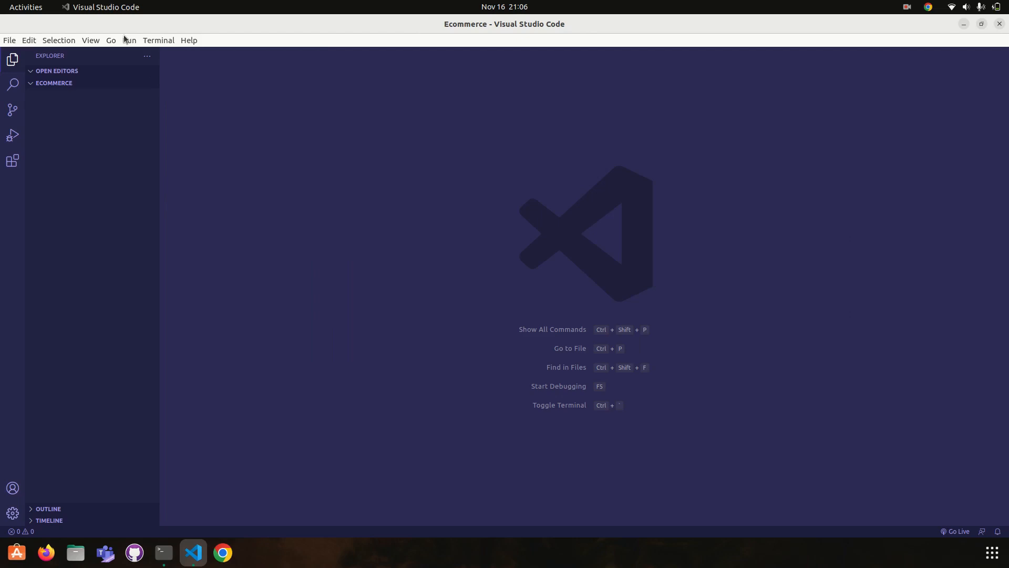
{"action": "left_click", "coordinate": [159, 40]}
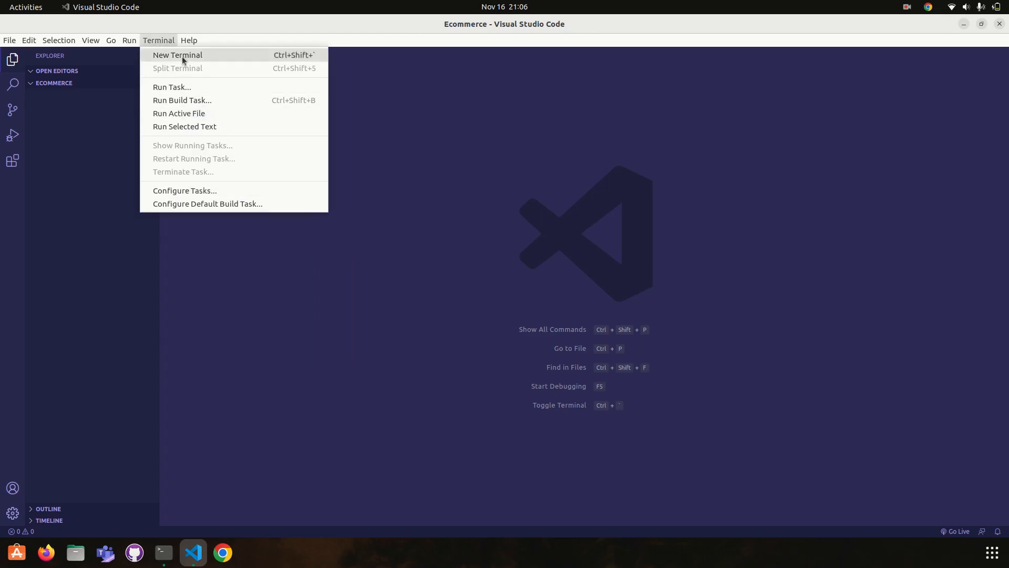
{"action": "left_click", "coordinate": [177, 55]}
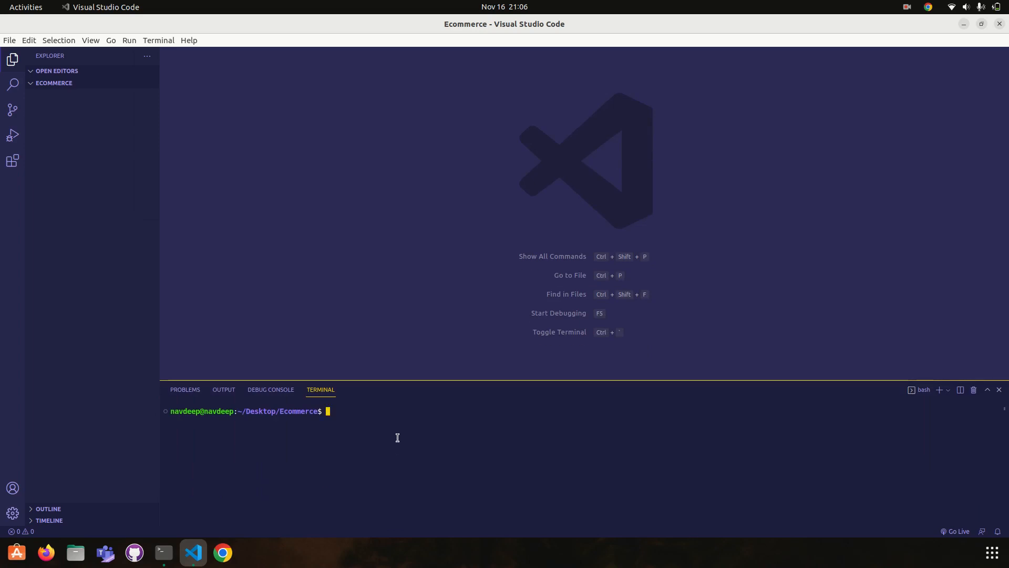
Run npm init accepting all defaults so package.json is created with entry point index.js.
{"action": "type", "text": "npm init"}
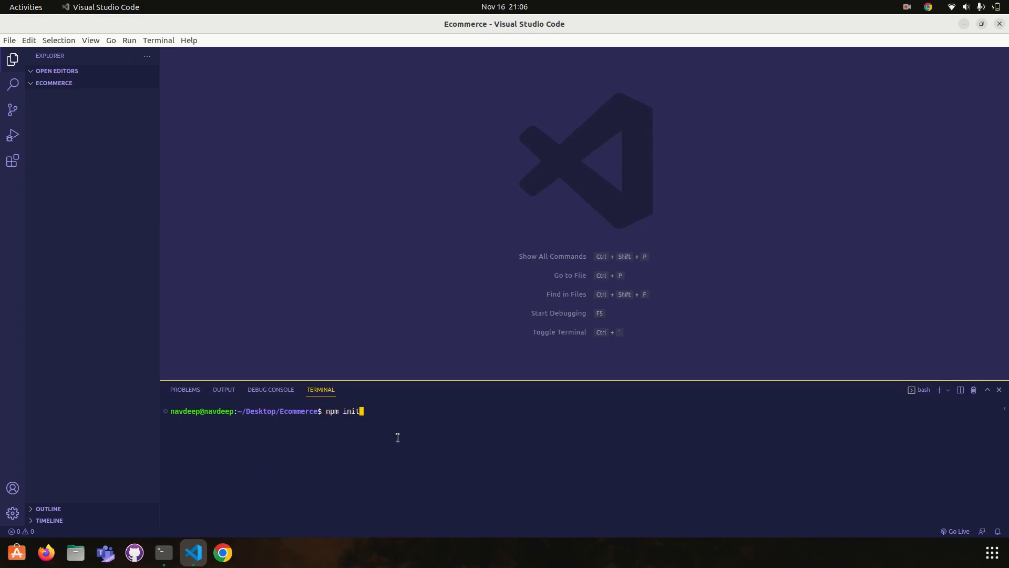
{"action": "key", "text": "Return"}
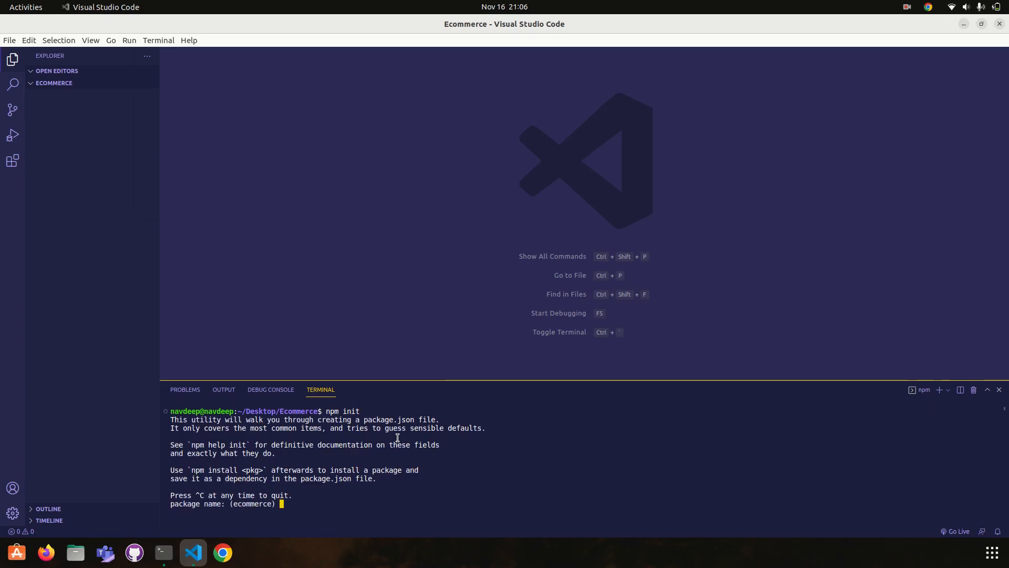
{"action": "mouse_move", "coordinate": [317, 494]}
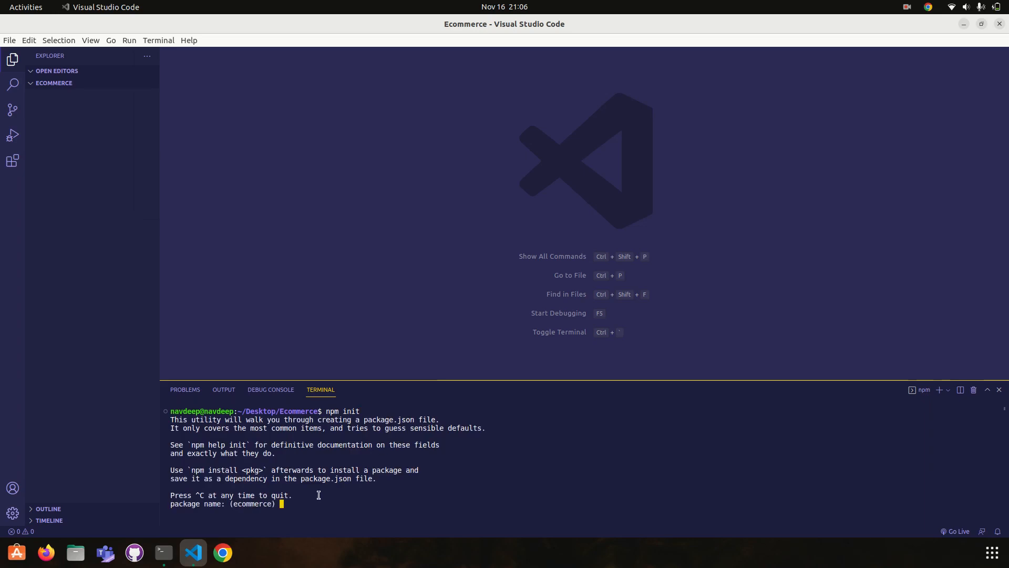
{"action": "mouse_move", "coordinate": [473, 466]}
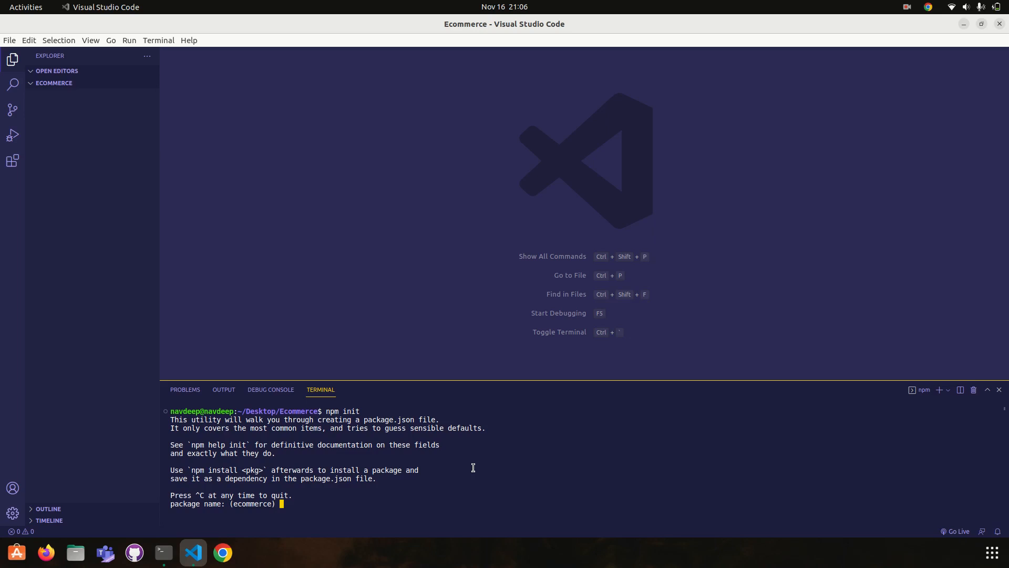
{"action": "key", "text": "Return"}
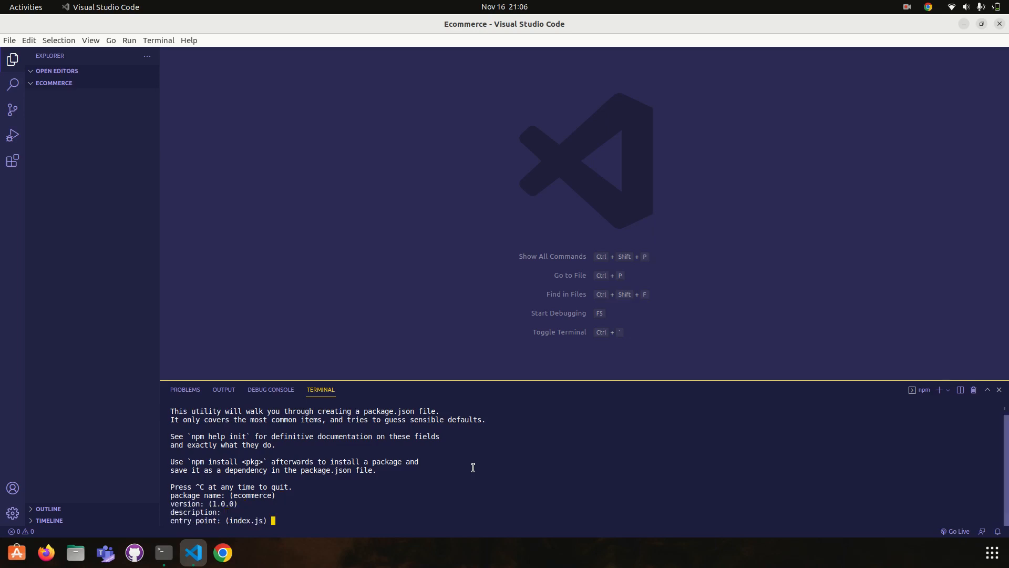
{"action": "key", "text": "Return"}
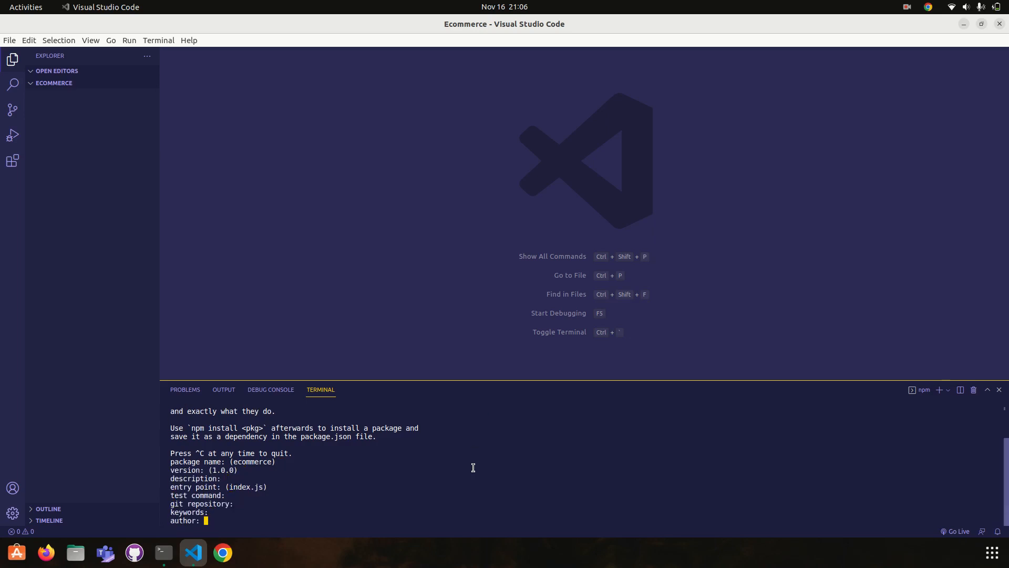
{"action": "key", "text": "Return"}
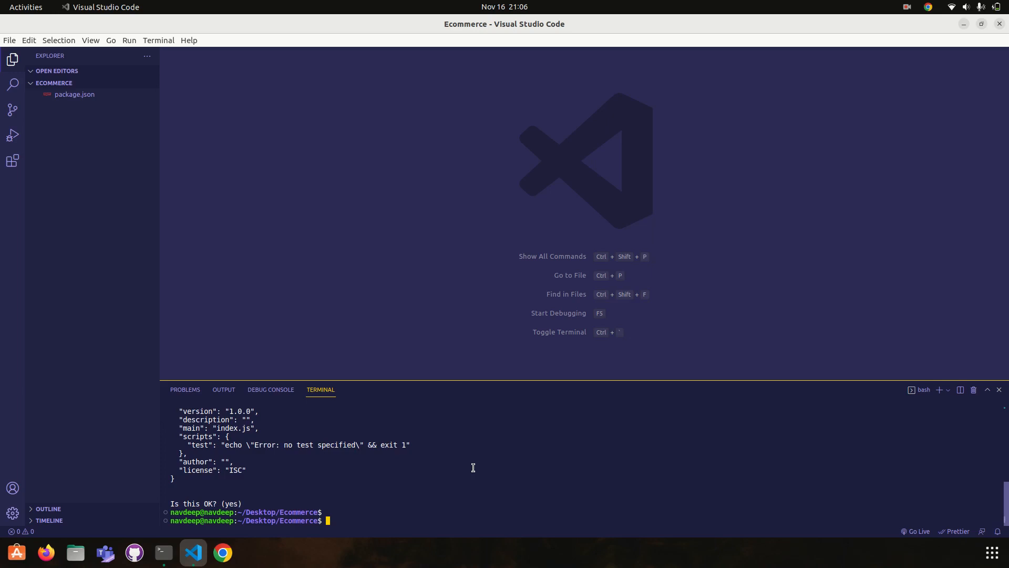
{"action": "mouse_move", "coordinate": [67, 93]}
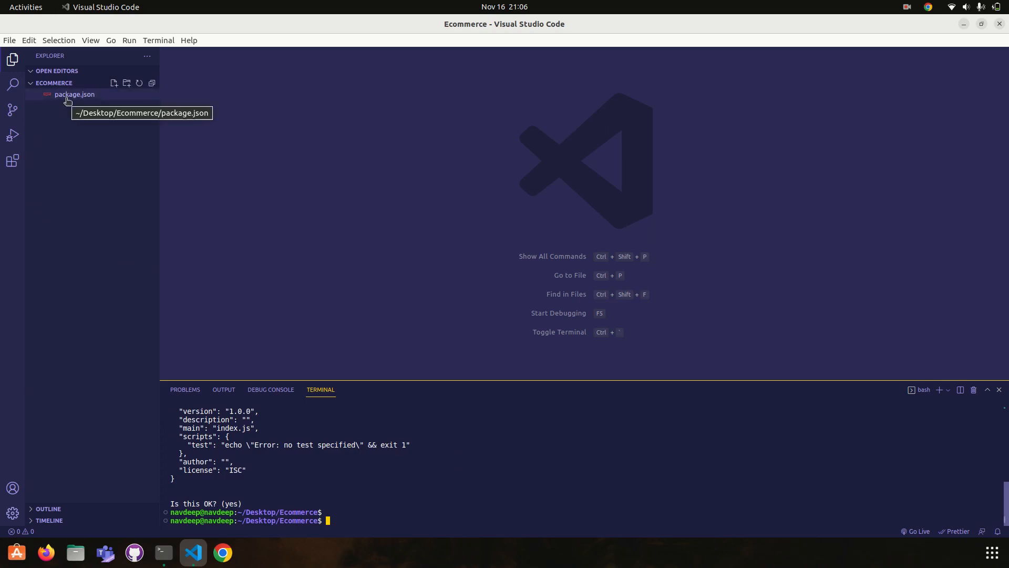
{"action": "mouse_move", "coordinate": [306, 349]}
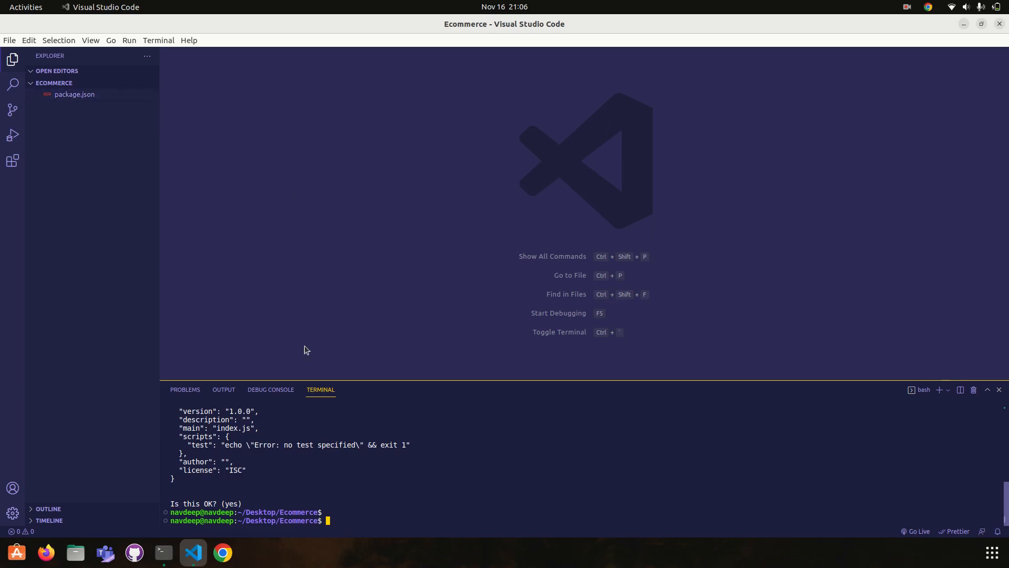
Add controller and models folders to the project root.
{"action": "left_click", "coordinate": [127, 83]}
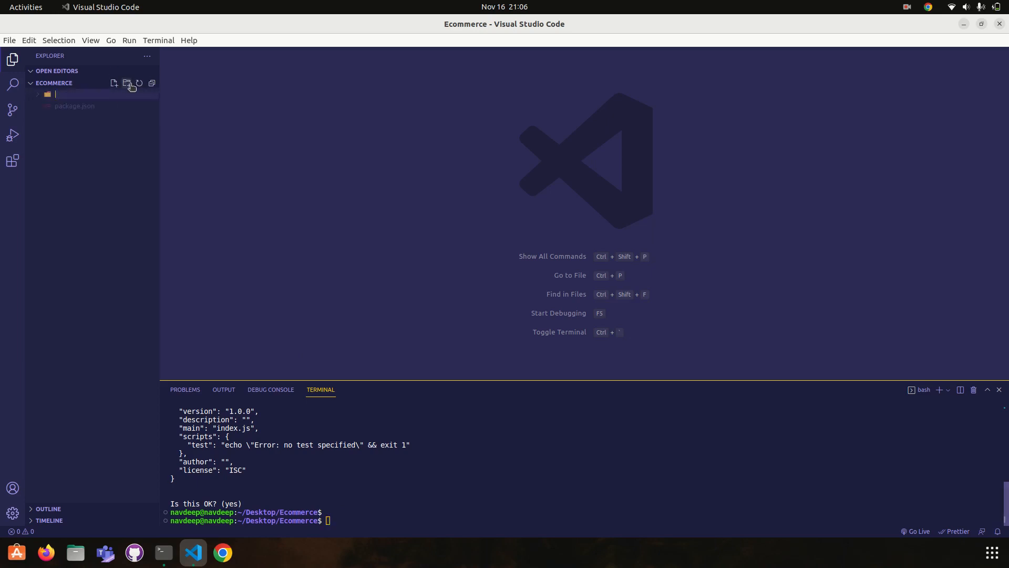
{"action": "type", "text": "d"}
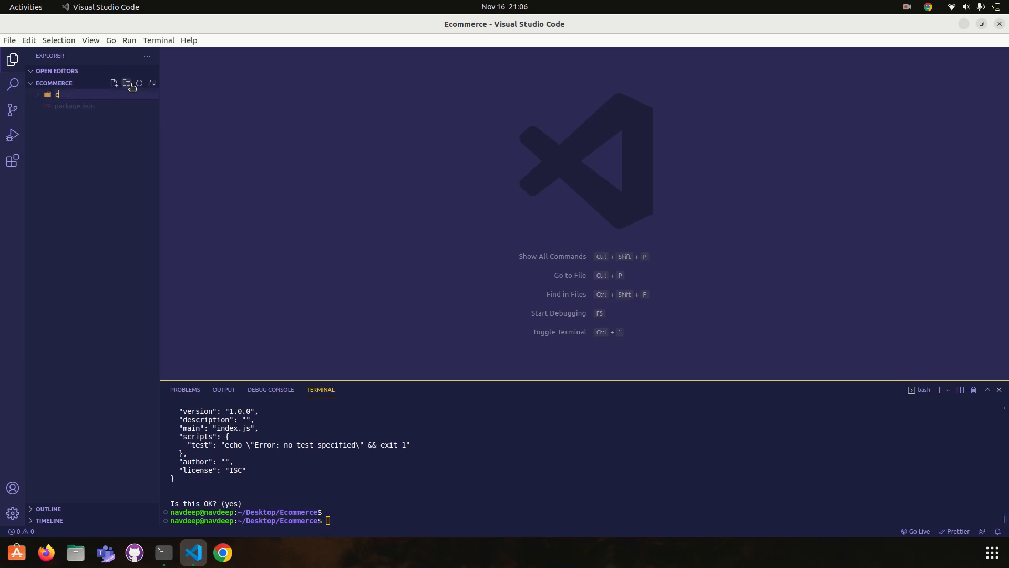
{"action": "type", "text": "ontroller"}
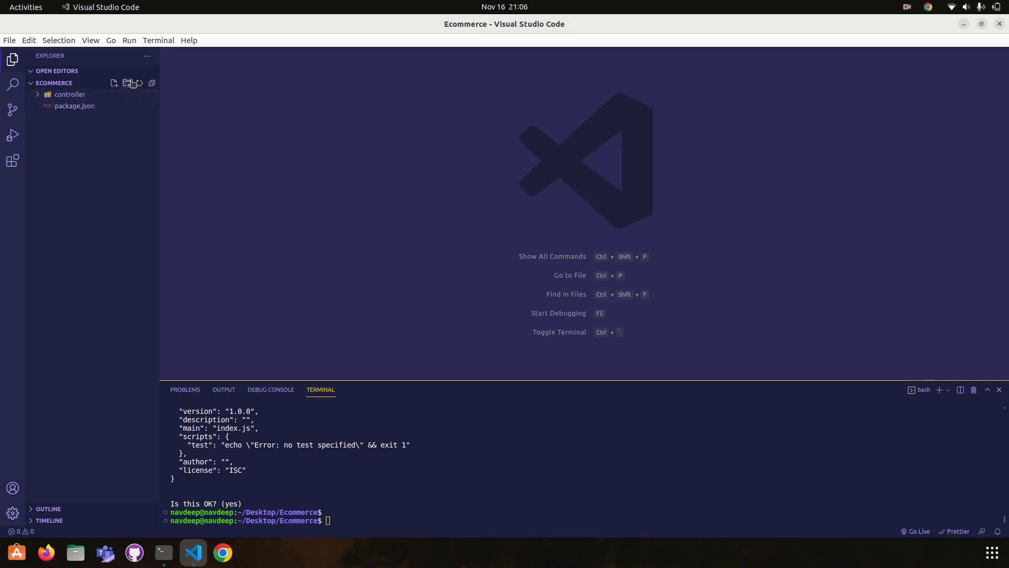
{"action": "left_click", "coordinate": [128, 83]}
{"action": "type", "text": "routes"}
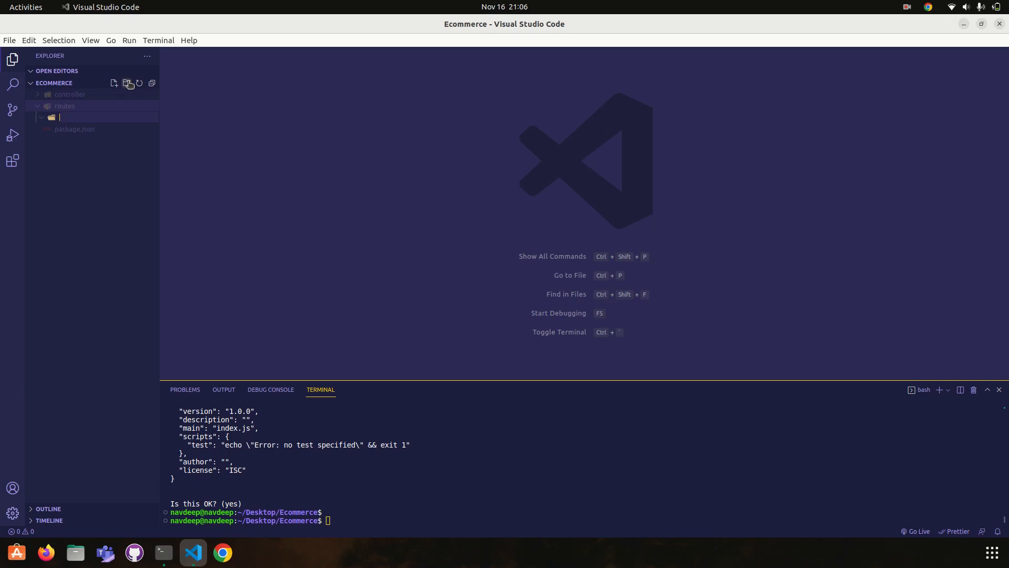
{"action": "type", "text": "models"}
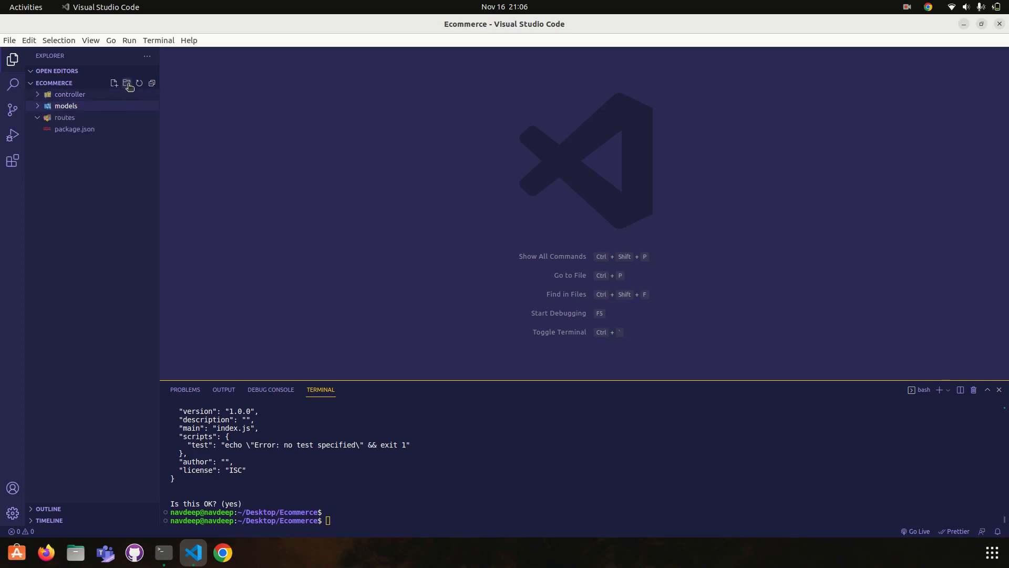
Add config and middlewares folders, then start a new root file for index.js.
{"action": "left_click", "coordinate": [128, 84]}
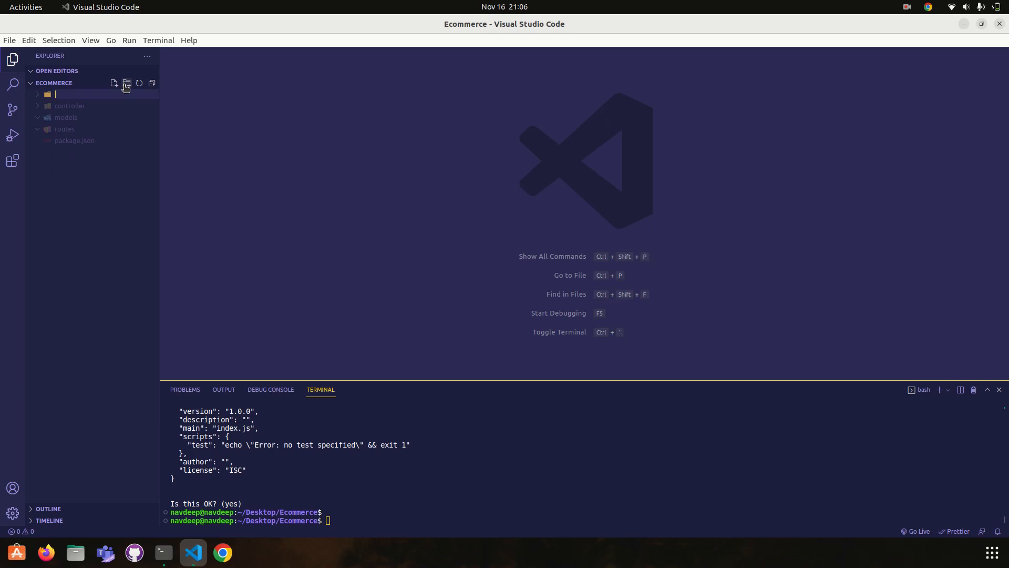
{"action": "type", "text": "config"}
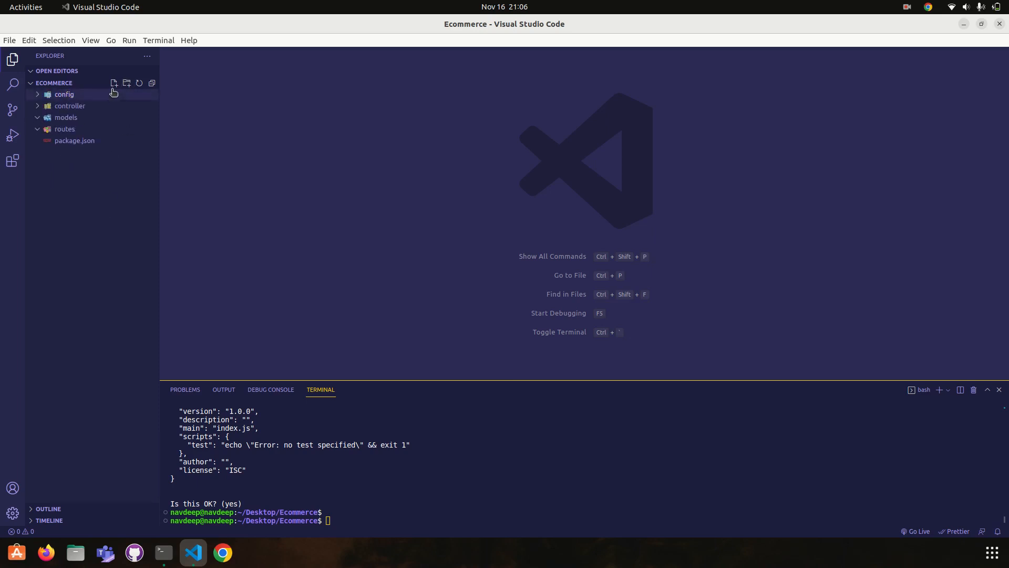
{"action": "left_click", "coordinate": [128, 83]}
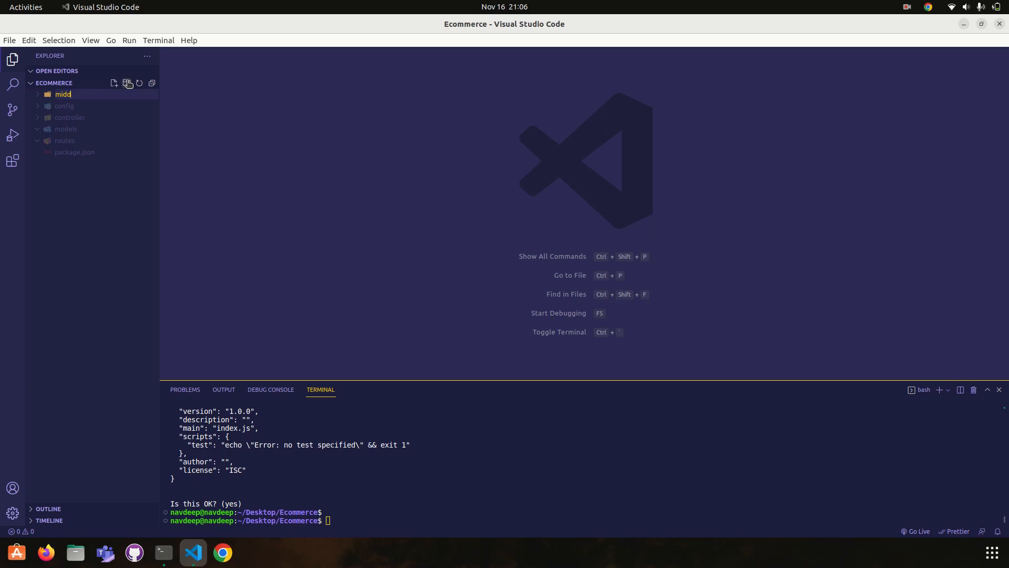
{"action": "type", "text": "lewa"}
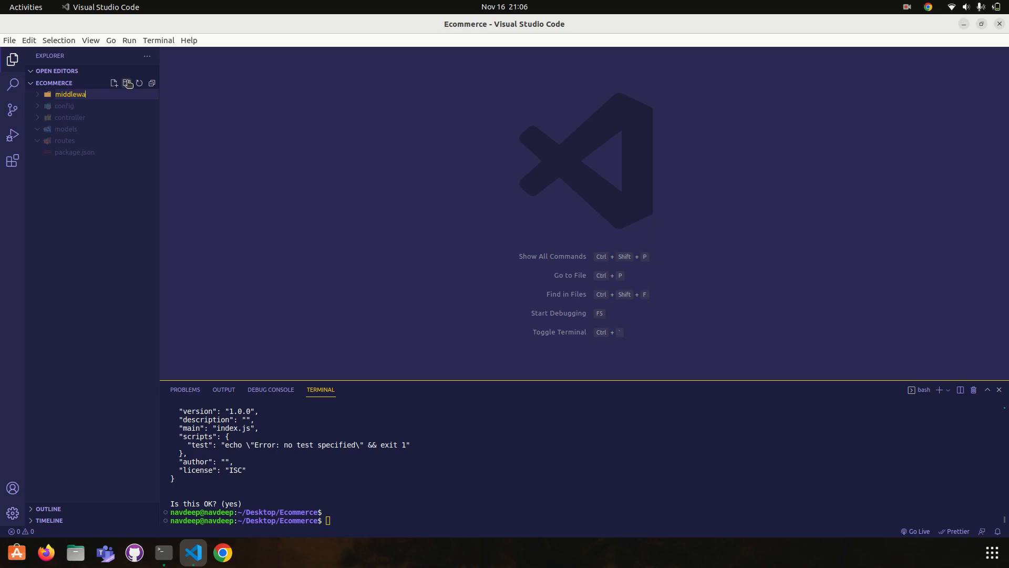
{"action": "key", "text": "Return"}
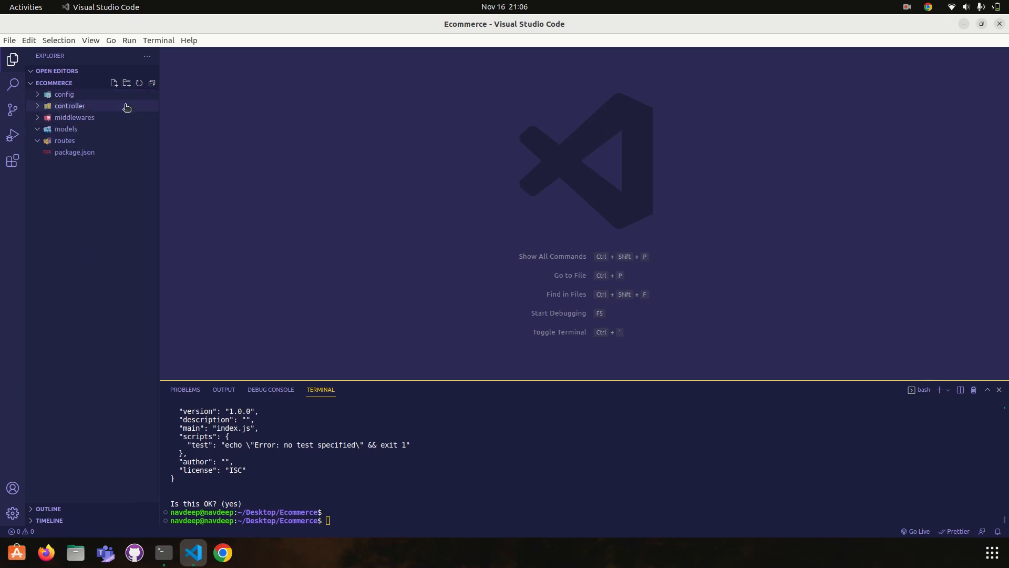
{"action": "left_click", "coordinate": [113, 83]}
{"action": "type", "text": "index.js\\"}
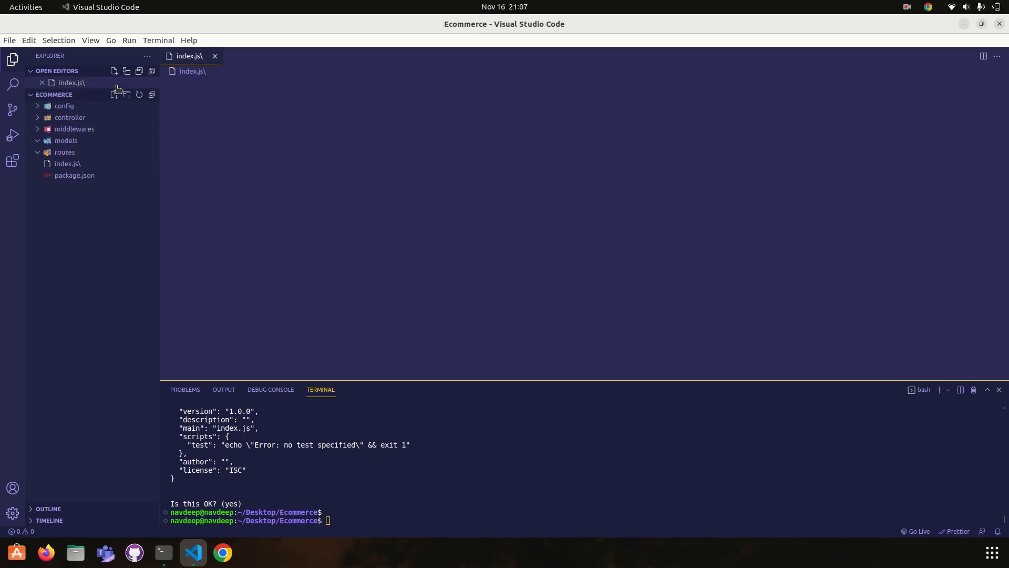
Rename the misnamed file to index.js, removing the trailing backslash.
{"action": "right_click", "coordinate": [67, 163]}
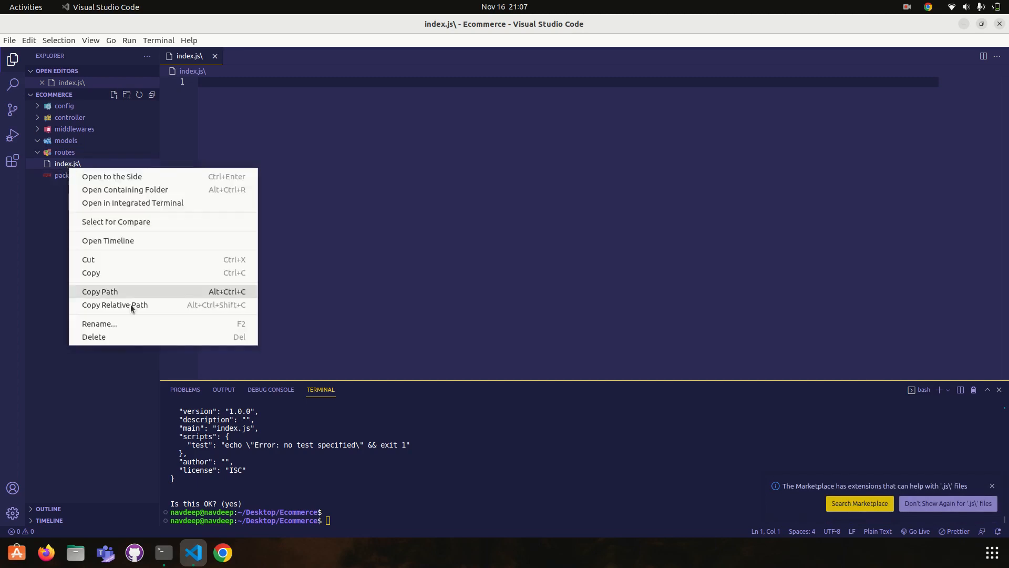
{"action": "left_click", "coordinate": [118, 322]}
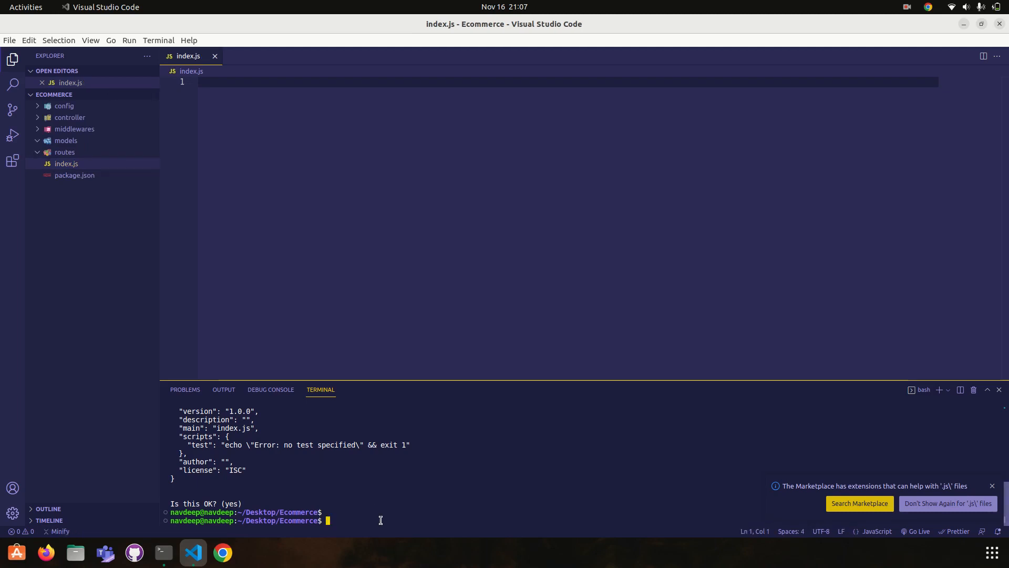
Run npm i express mongoose bcrypt body-parser dotenv, correcting the body-parser typo.
{"action": "type", "text": "npm"}
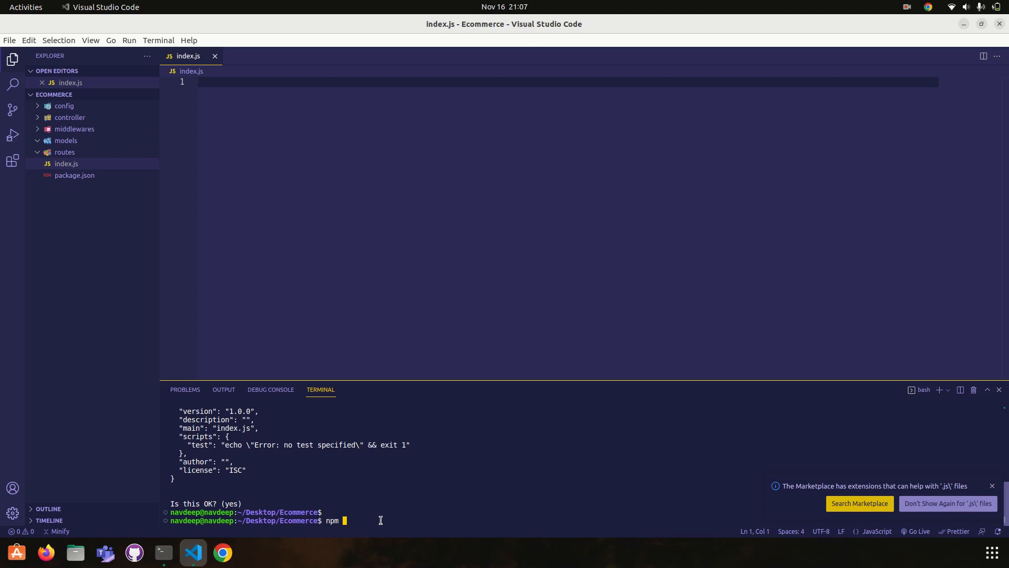
{"action": "type", "text": "i expre"}
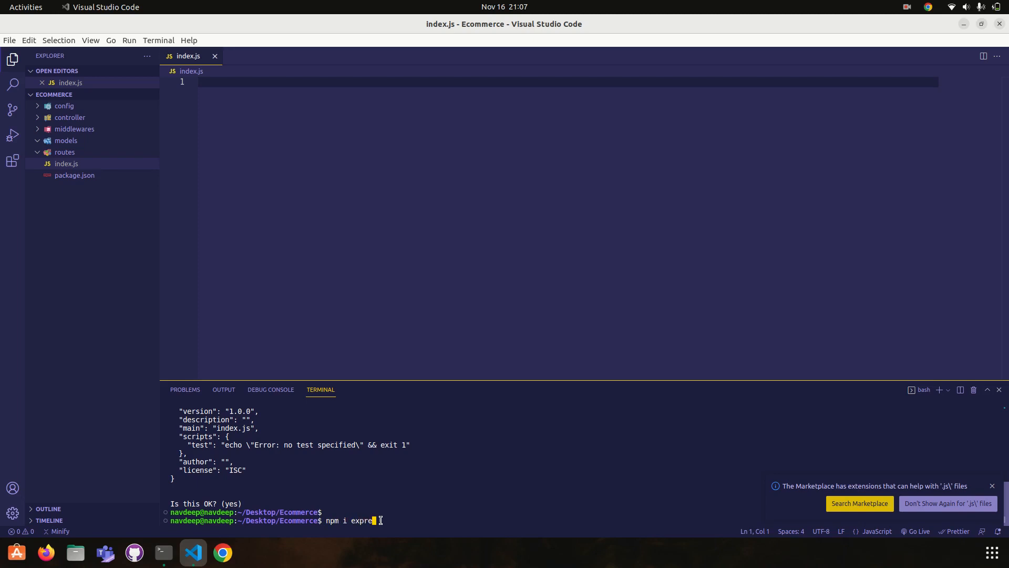
{"action": "type", "text": "ss"}
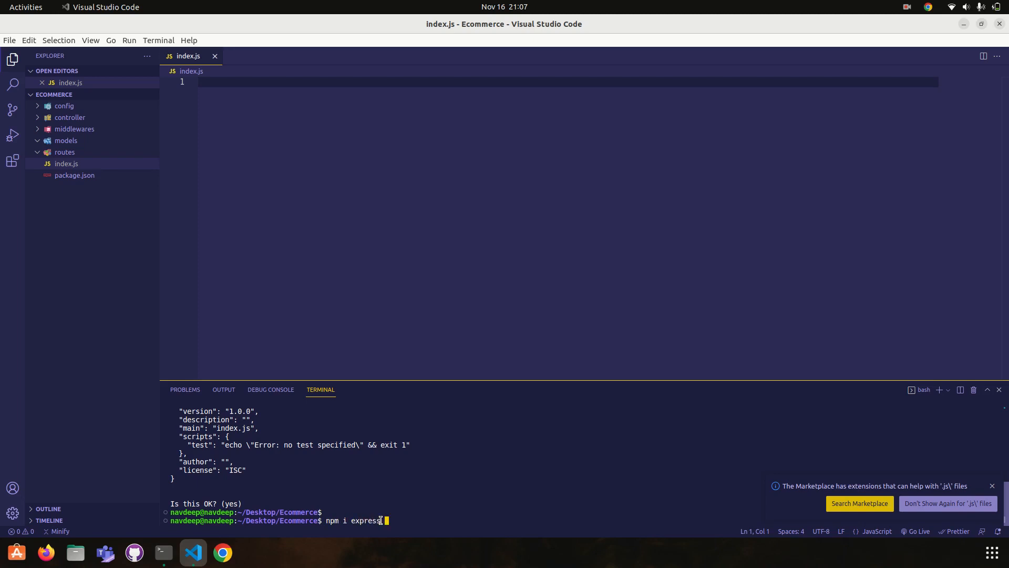
{"action": "type", "text": "mong"}
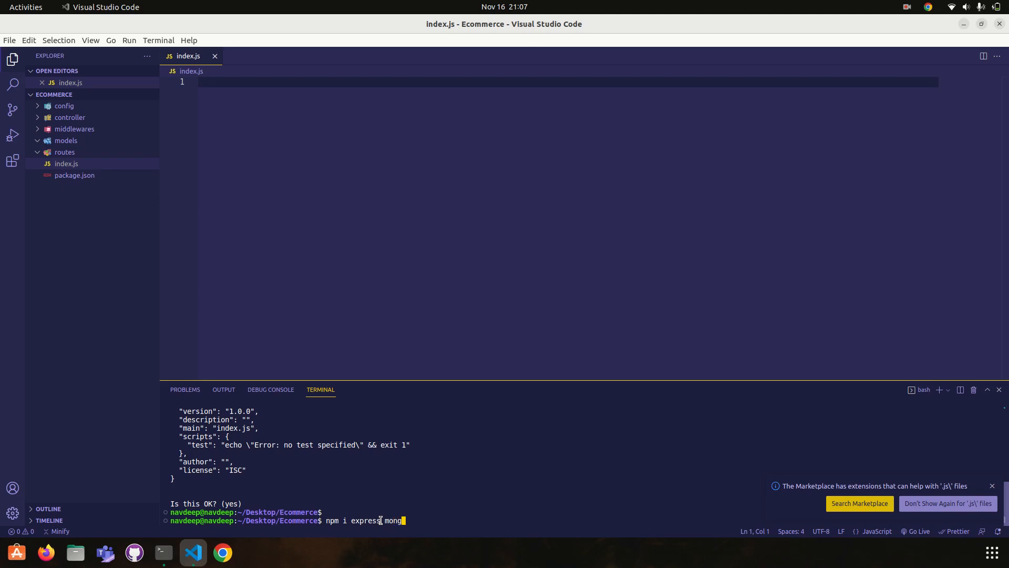
{"action": "type", "text": "oose bcrypt"}
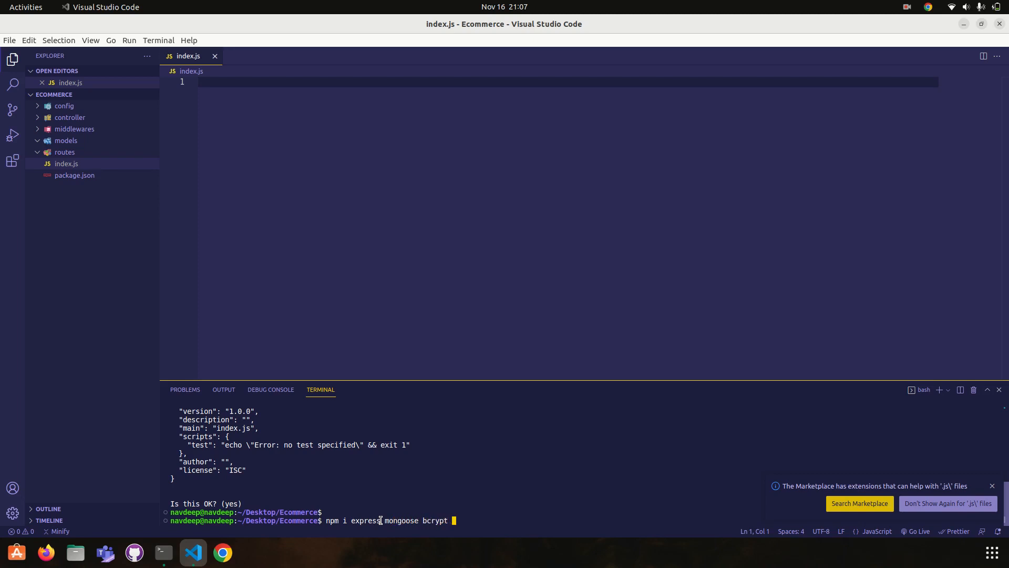
{"action": "type", "text": "body"}
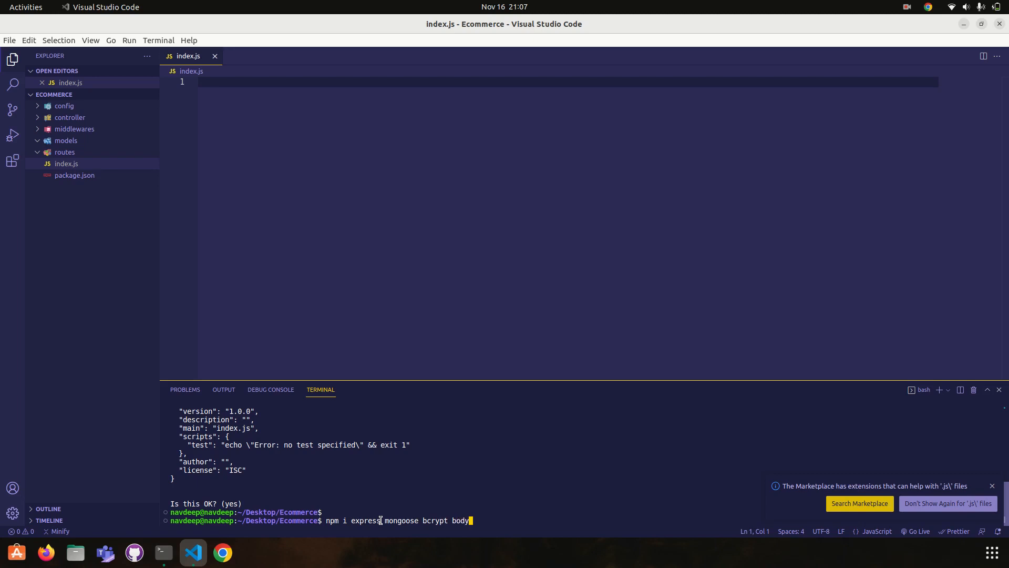
{"action": "type", "text": "-aprse"}
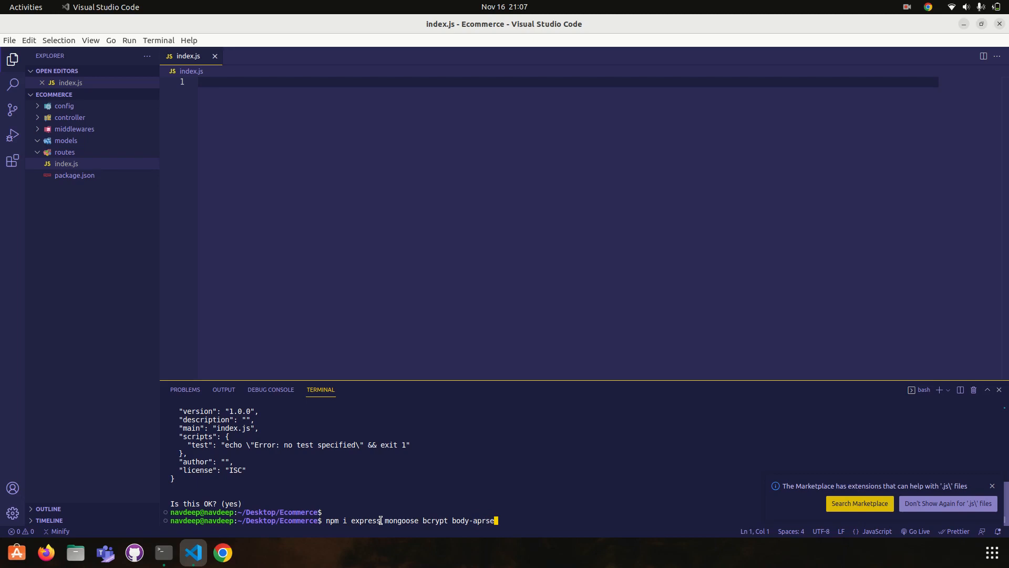
{"action": "key", "text": "BackSpace"}
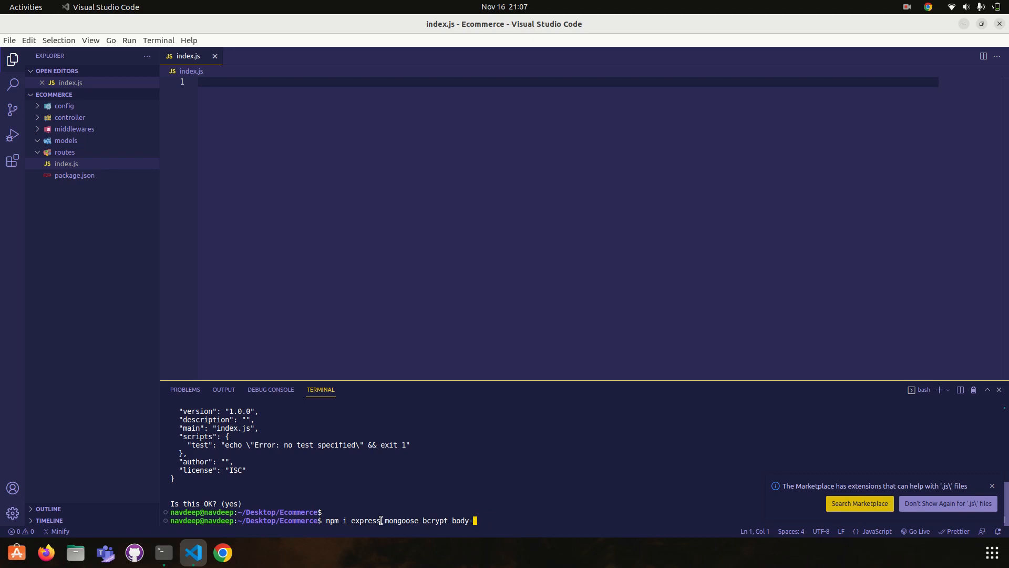
{"action": "type", "text": "parser"}
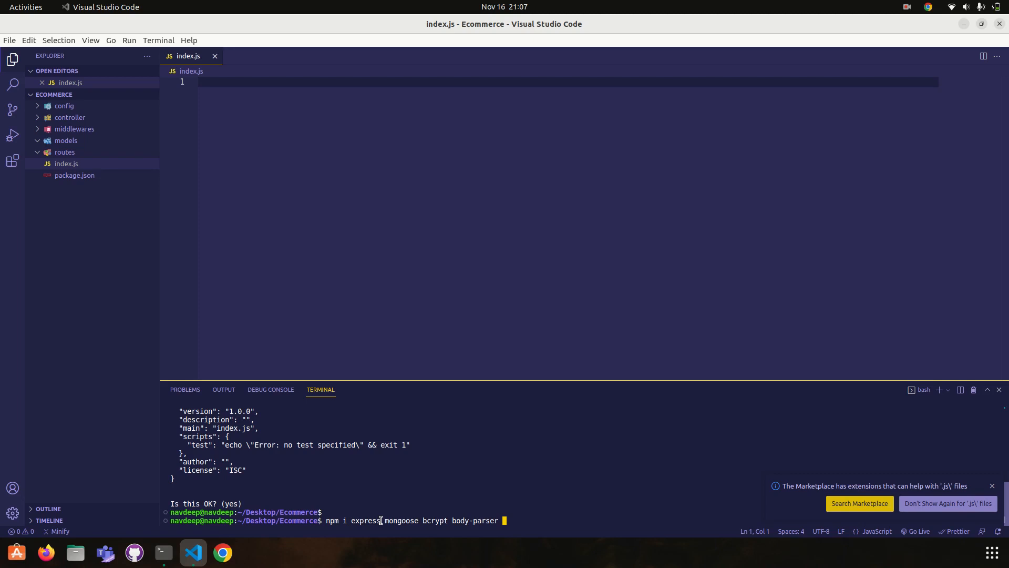
{"action": "type", "text": "dotenv"}
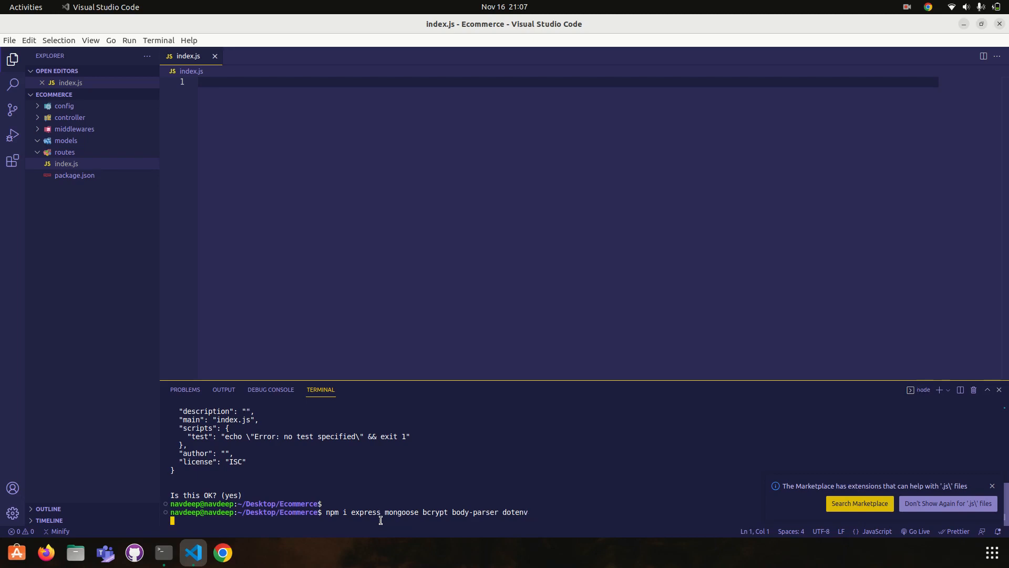
{"action": "key", "text": "Return"}
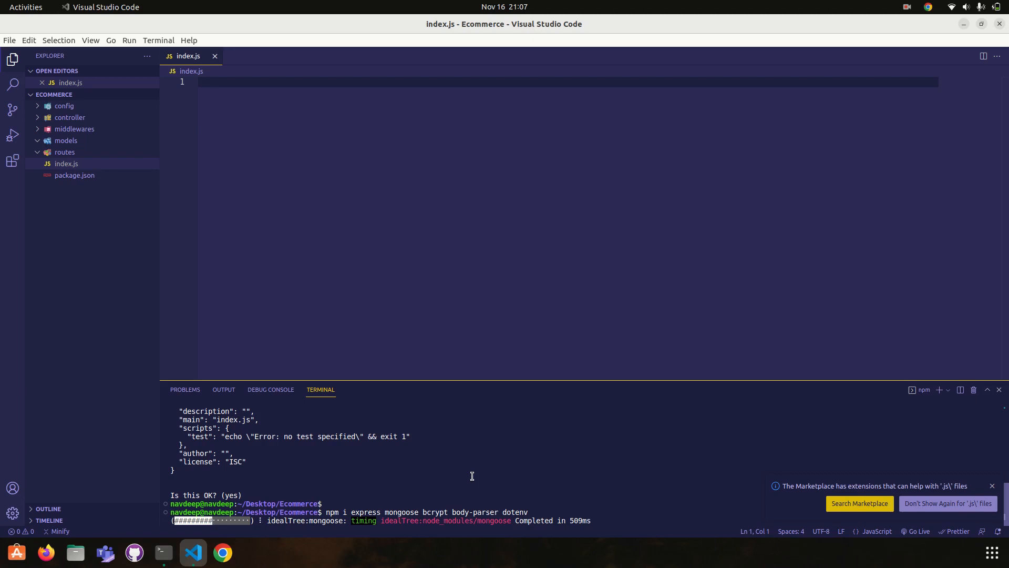
{"action": "mouse_move", "coordinate": [234, 285]}
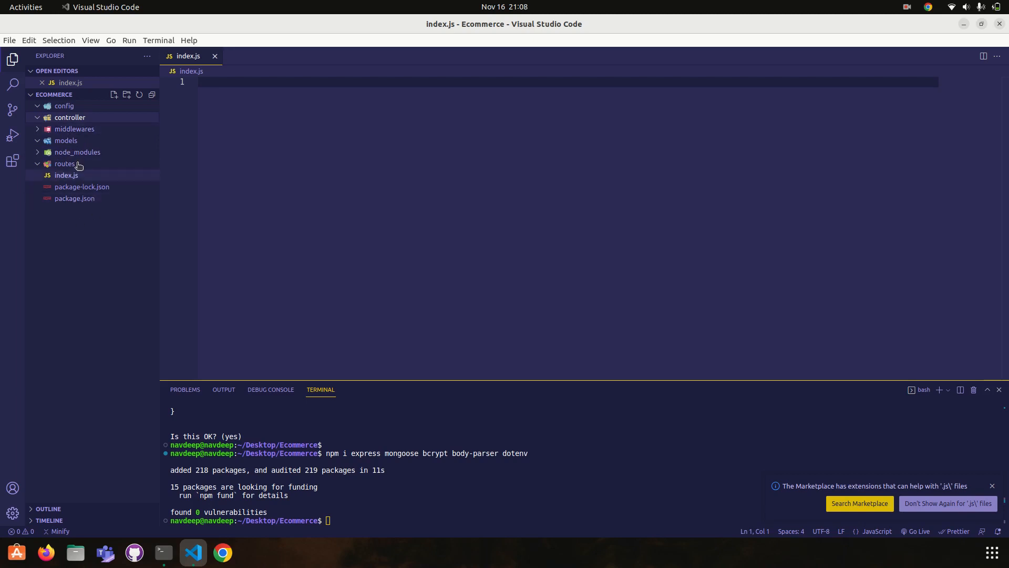
{"action": "mouse_move", "coordinate": [64, 164]}
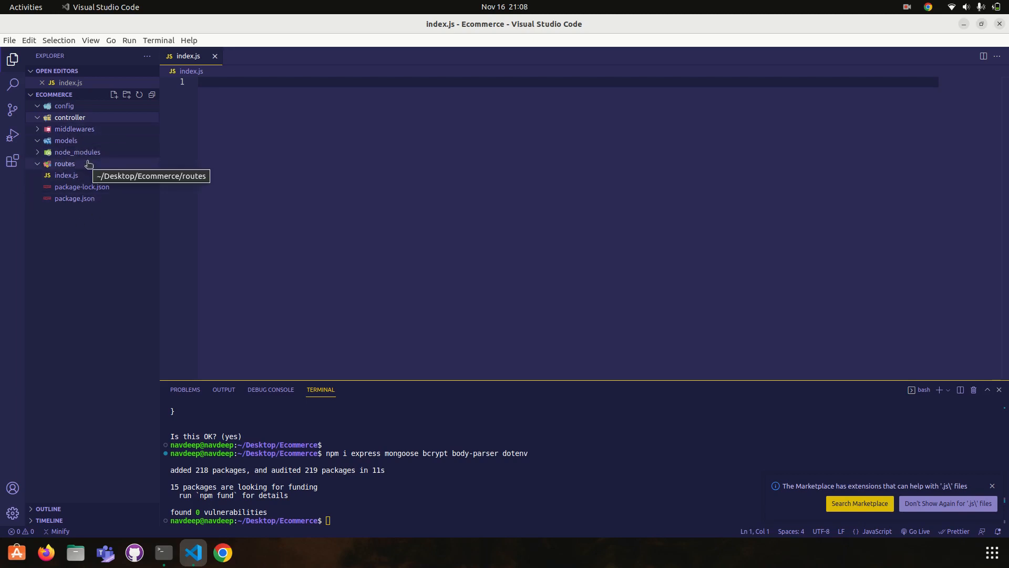
{"action": "mouse_move", "coordinate": [524, 496]}
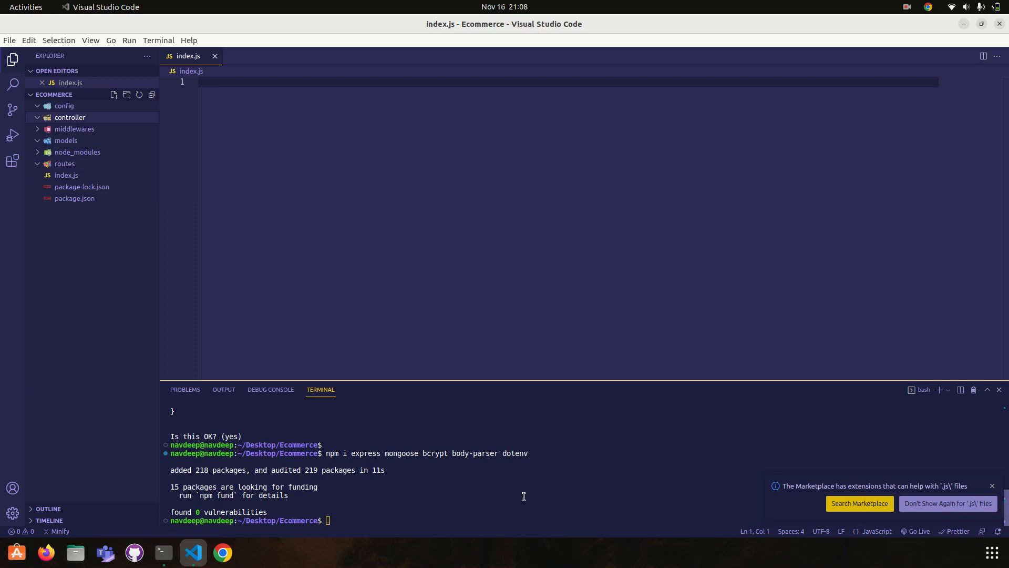